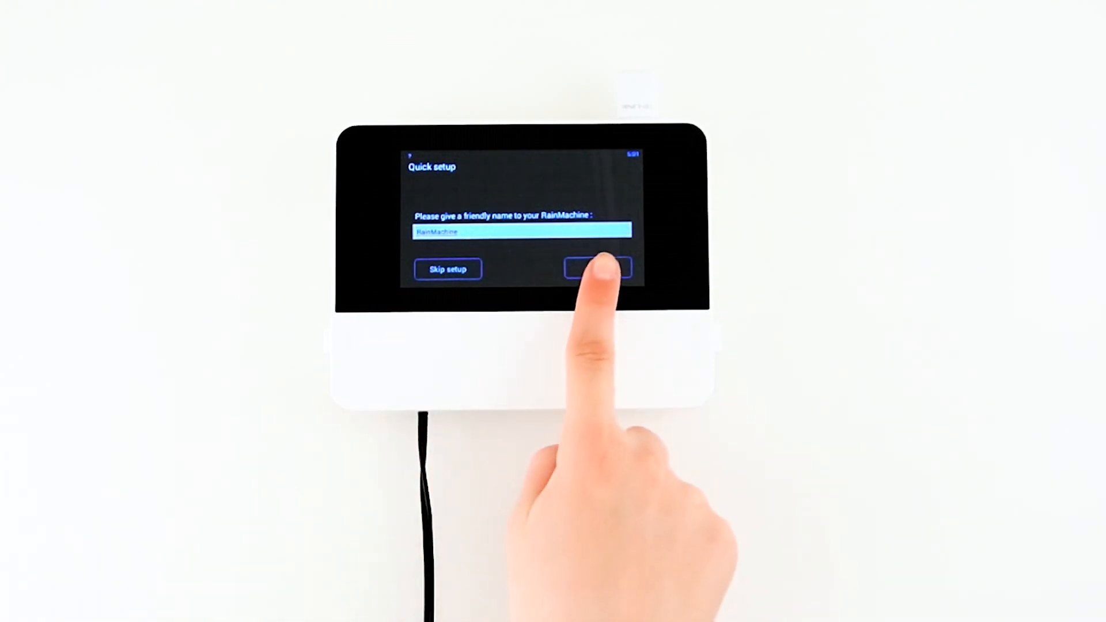
- Keep the controller name RainMachine and set a controller password
click(597, 269)
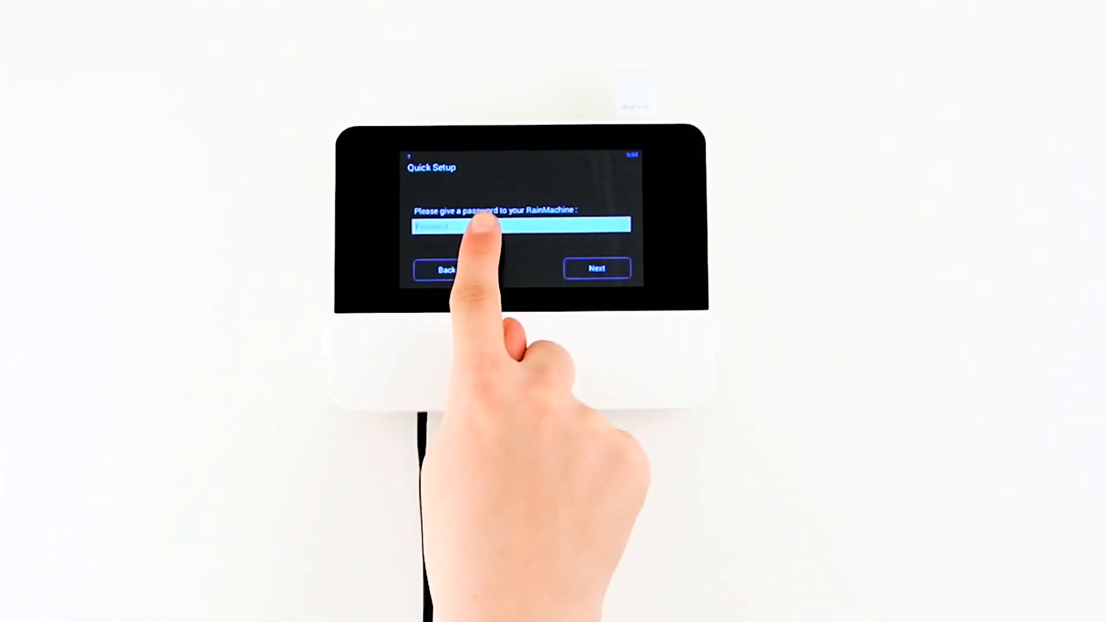
click(519, 226)
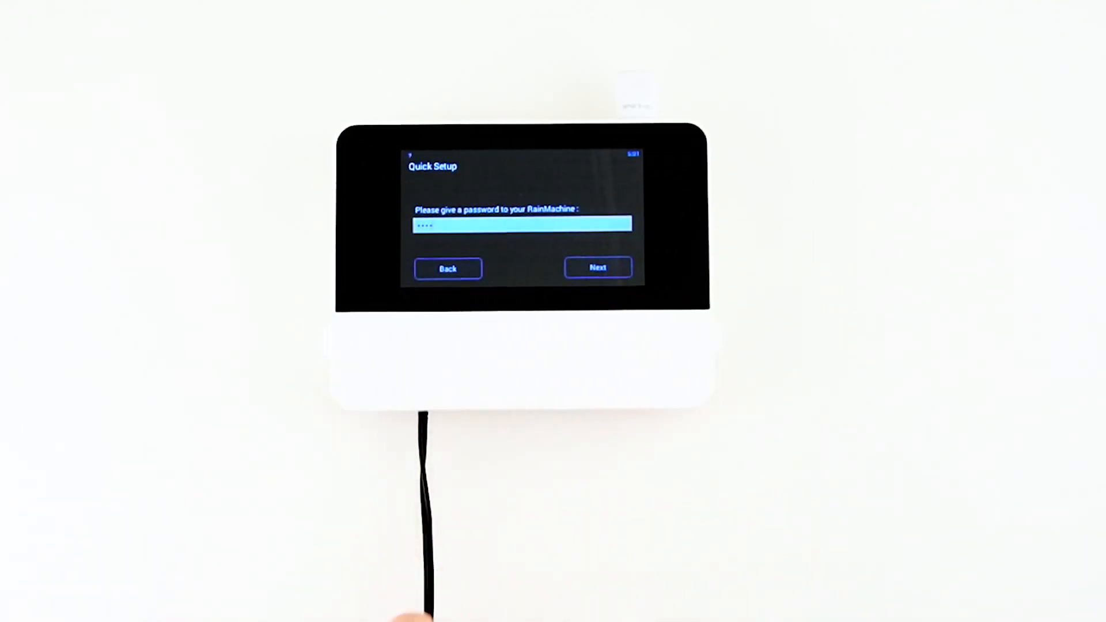
click(597, 267)
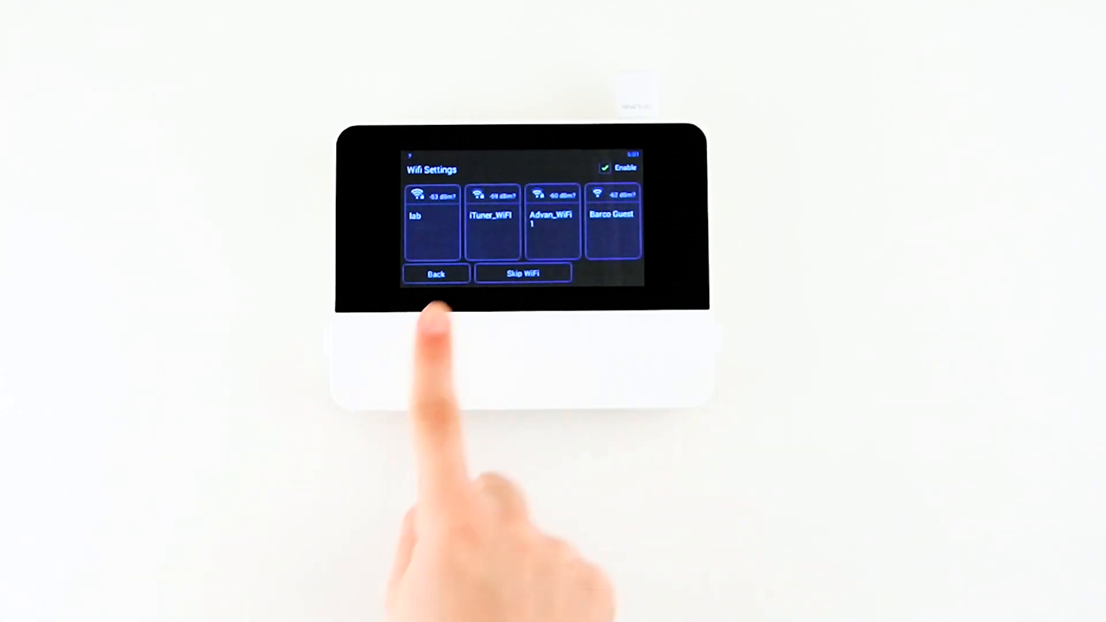
- Join the ITuner_WiFi network with its password
click(494, 219)
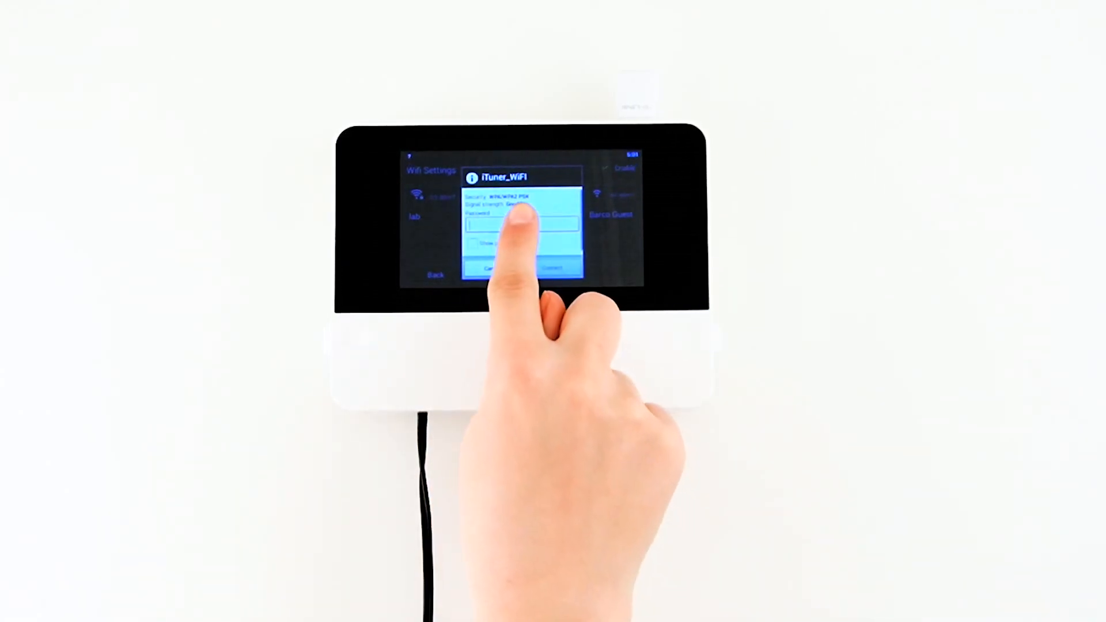
click(518, 225)
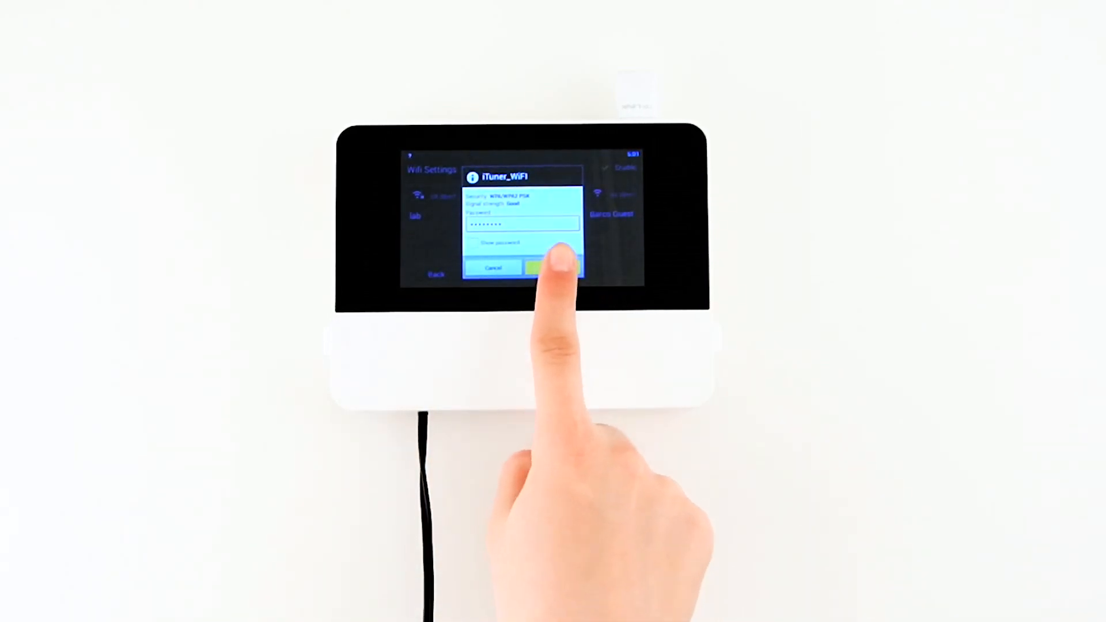
click(553, 267)
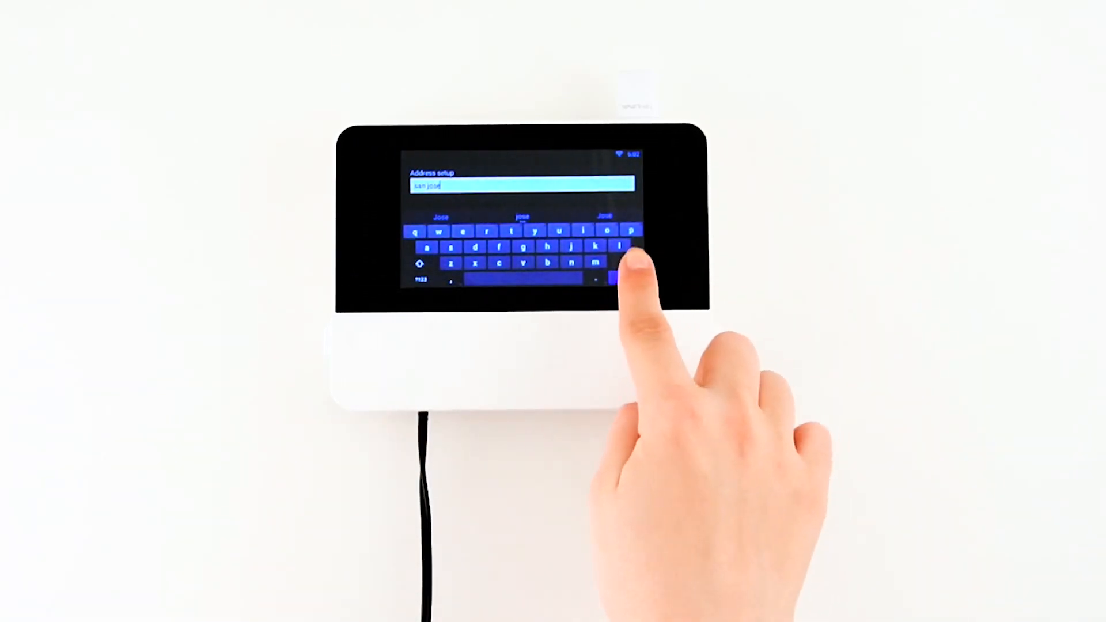
- Locate san jose on the map and accept the America/Los_Angeles date and time
click(626, 275)
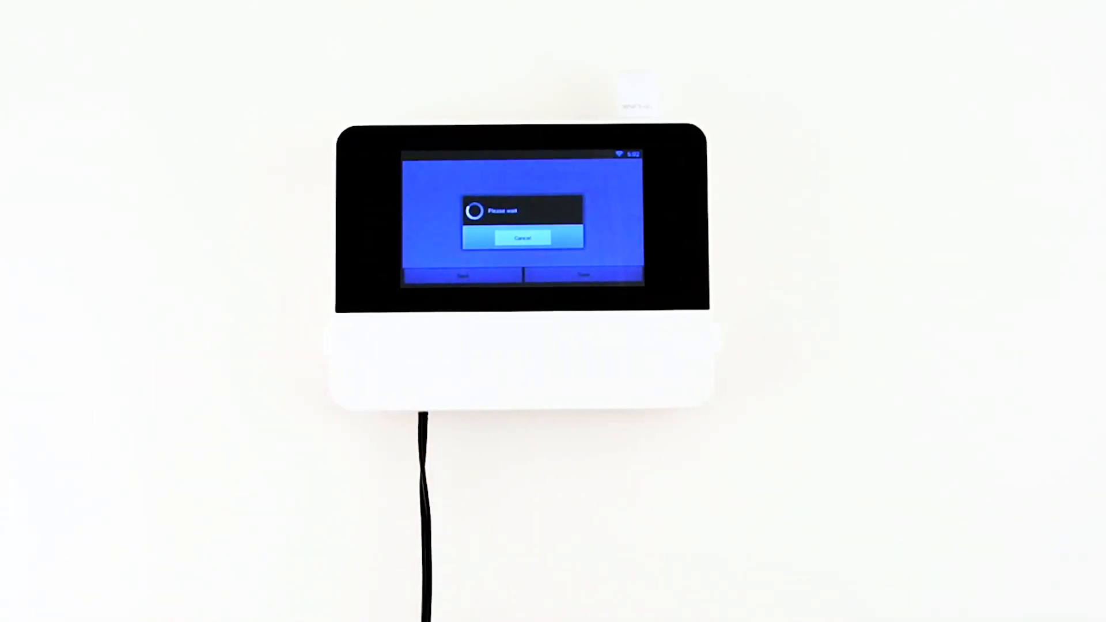
click(582, 274)
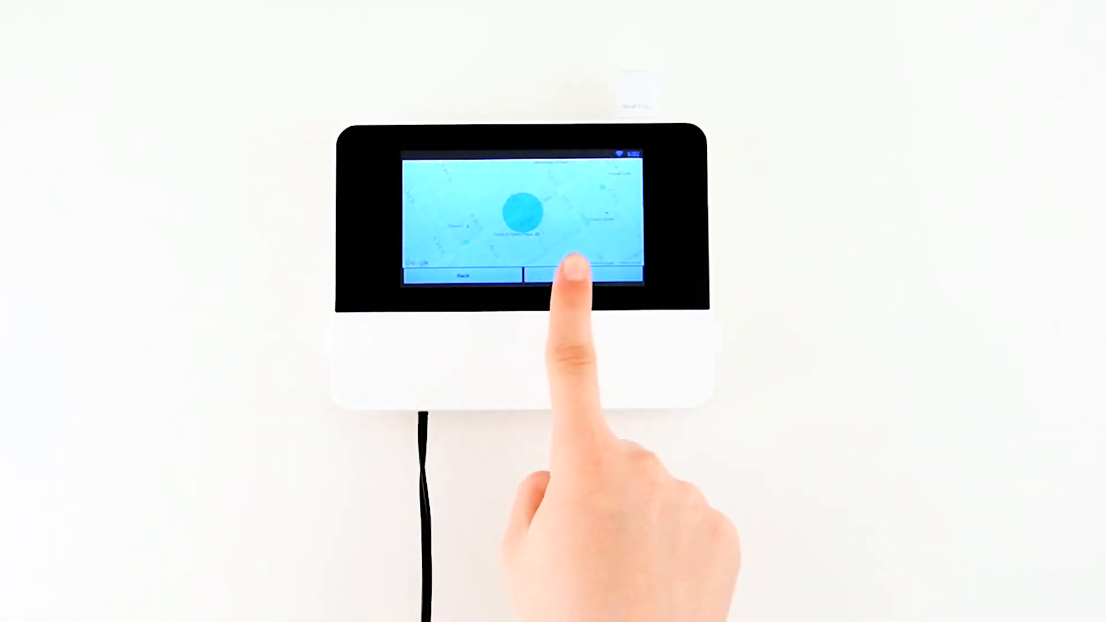
click(589, 275)
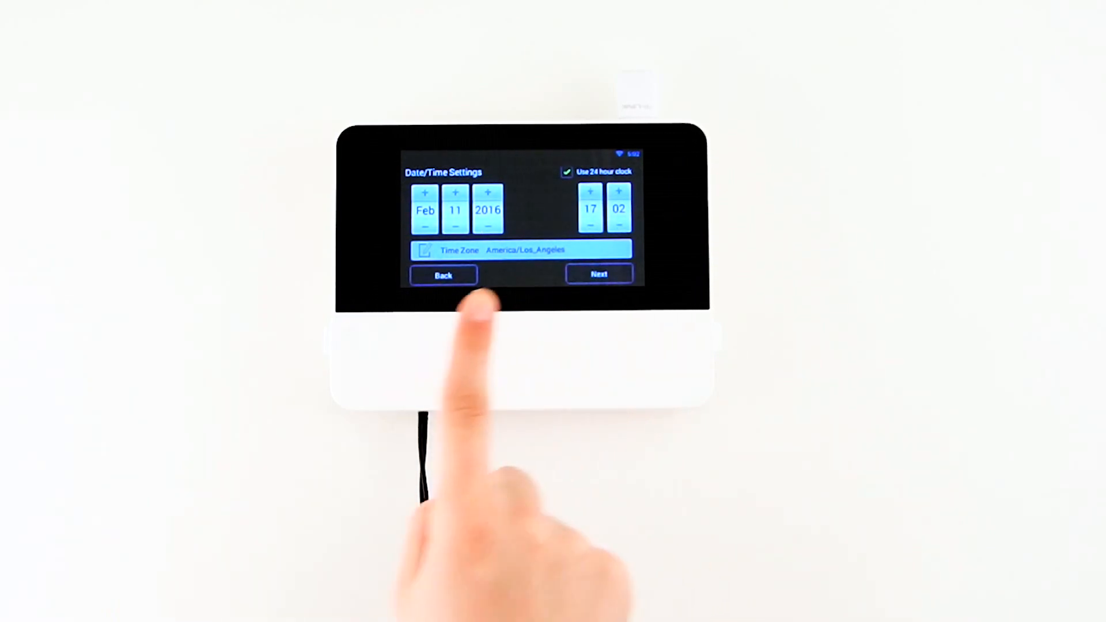
click(599, 274)
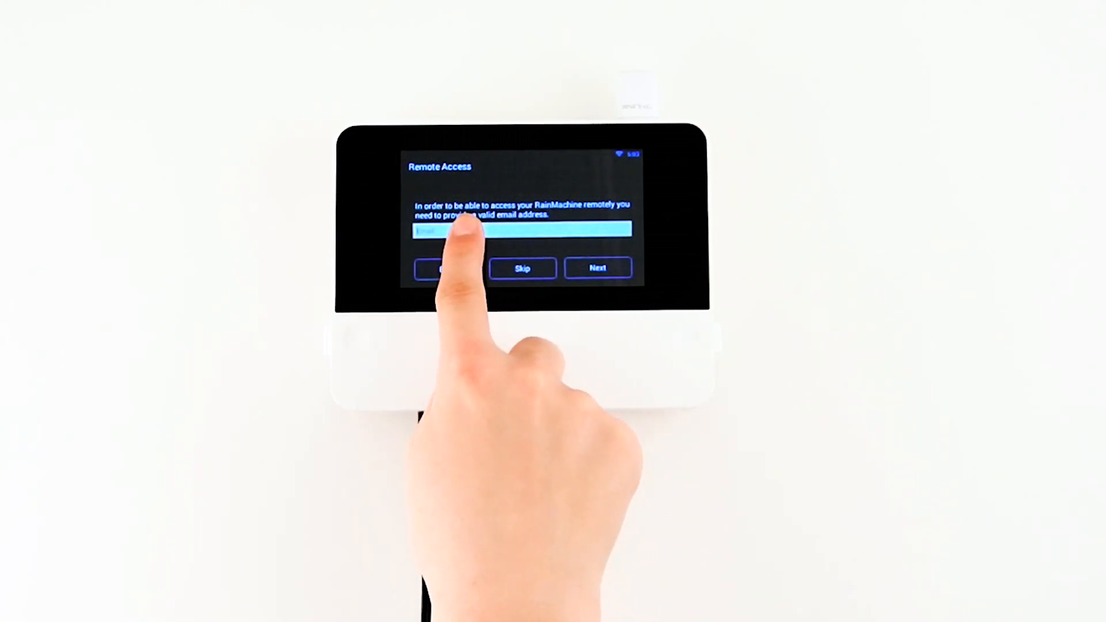
- Enter and submit the remote access email address
click(519, 231)
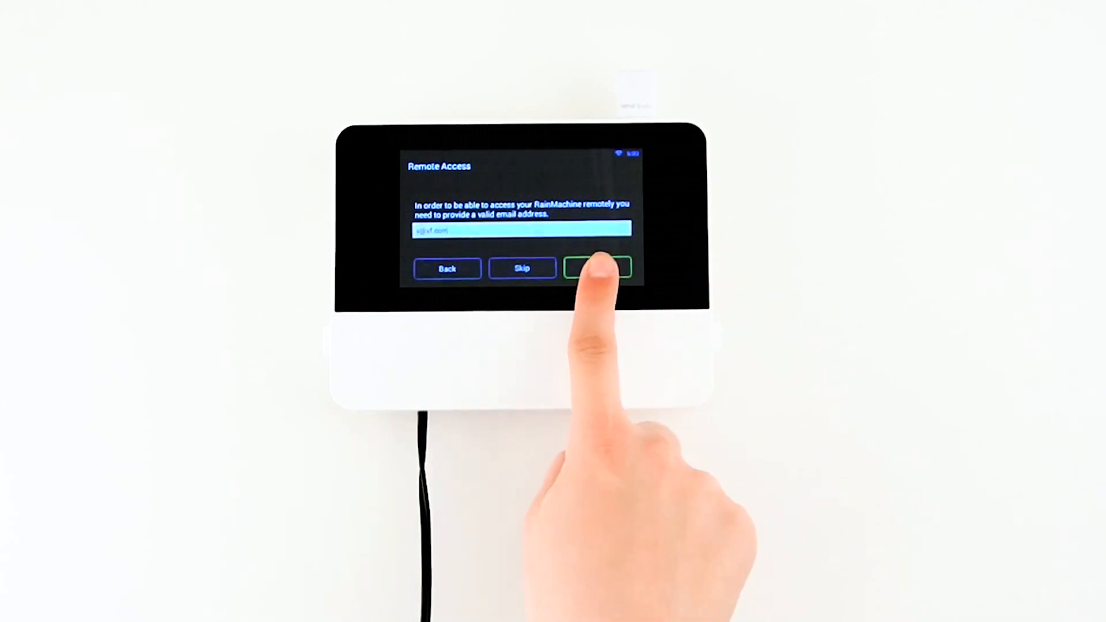
click(597, 268)
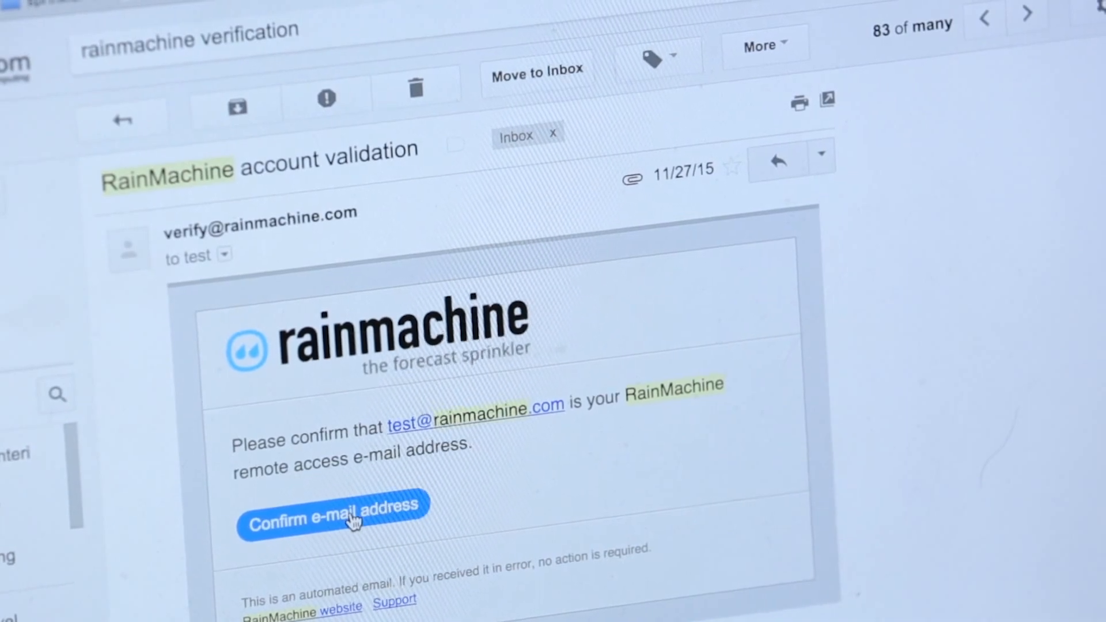
- Confirm the remote access address from the RainMachine validation email in Gmail
click(332, 505)
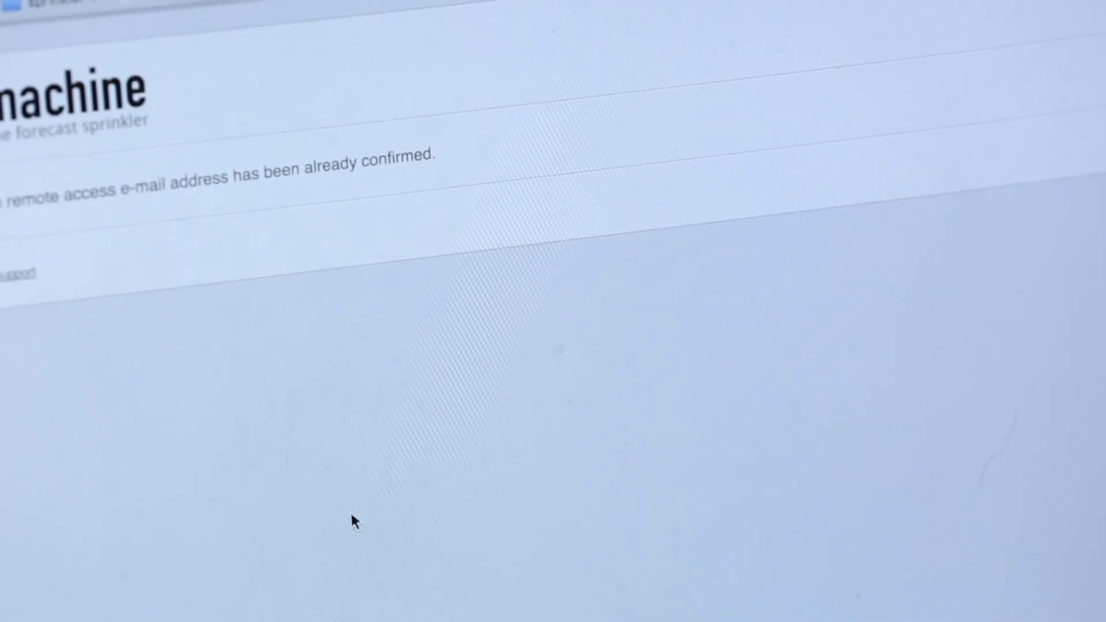